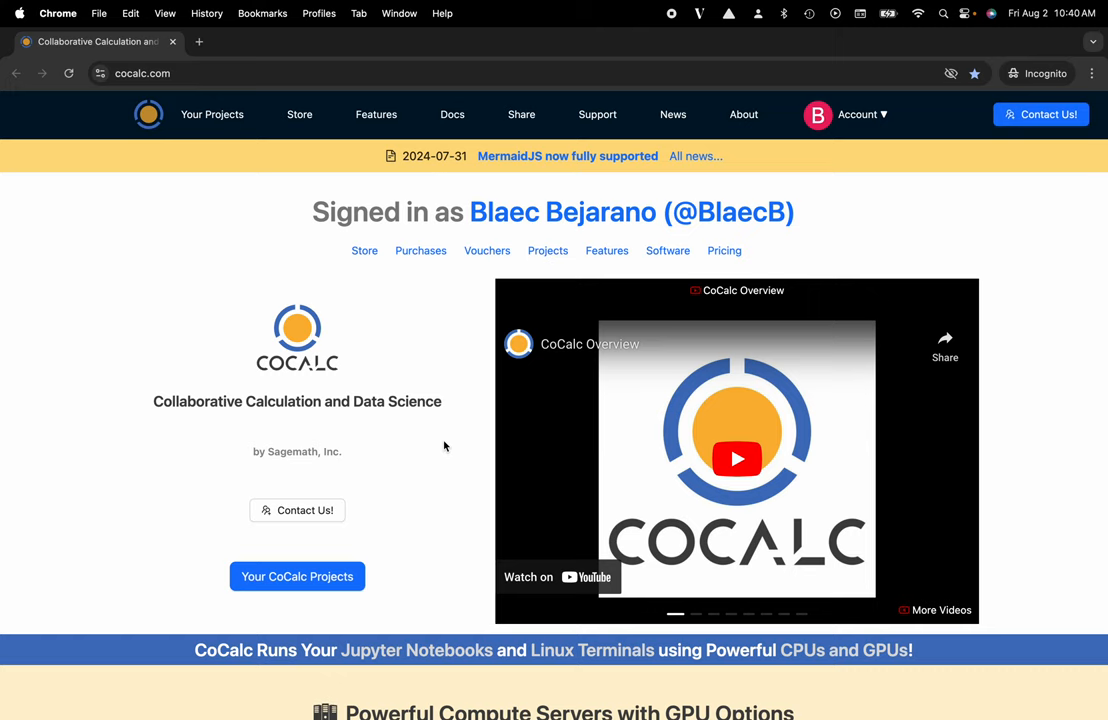
mouse_move(172, 96)
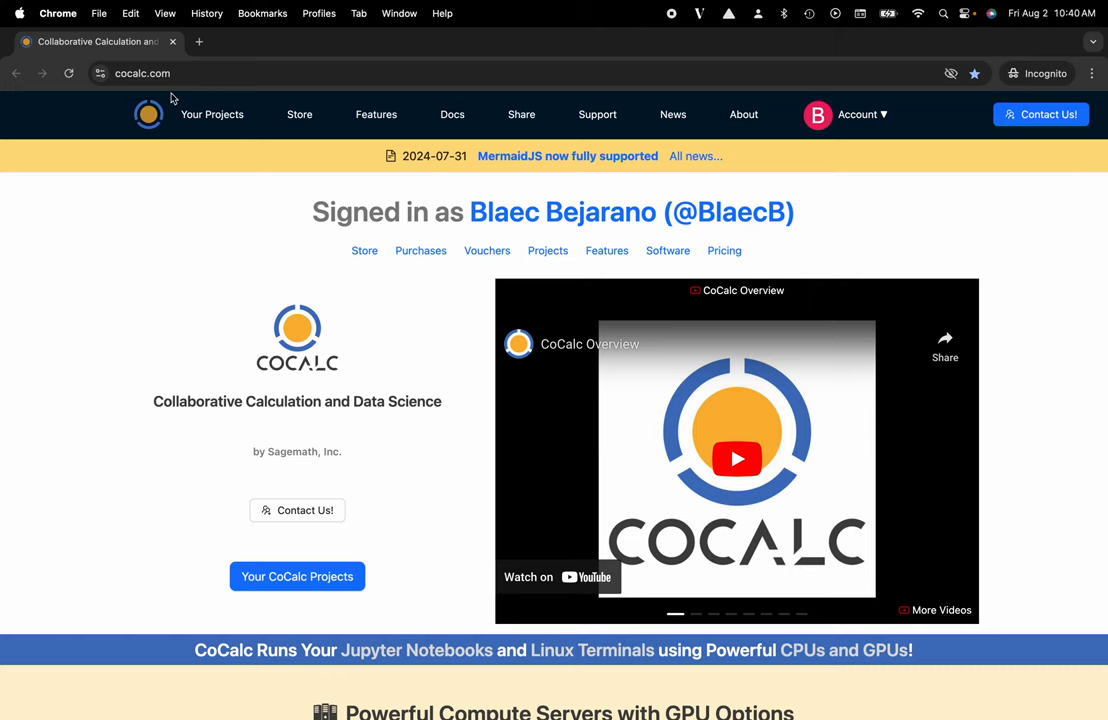
Go to the projects list and open My Project with its notebook.
click(296, 576)
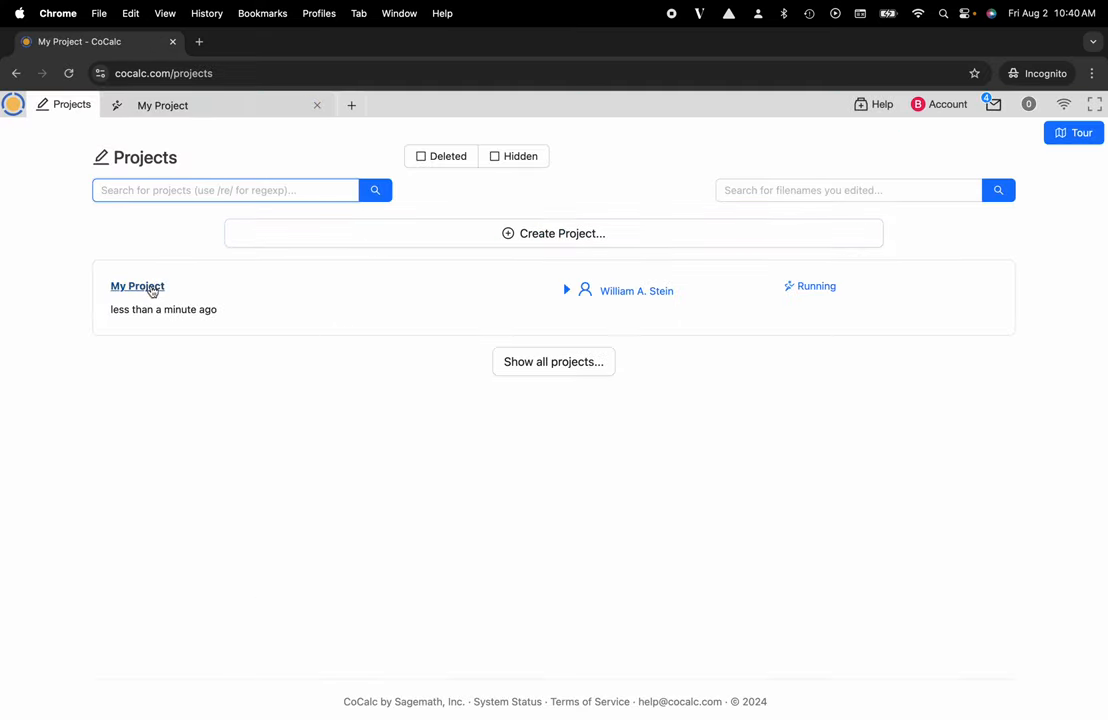
click(136, 286)
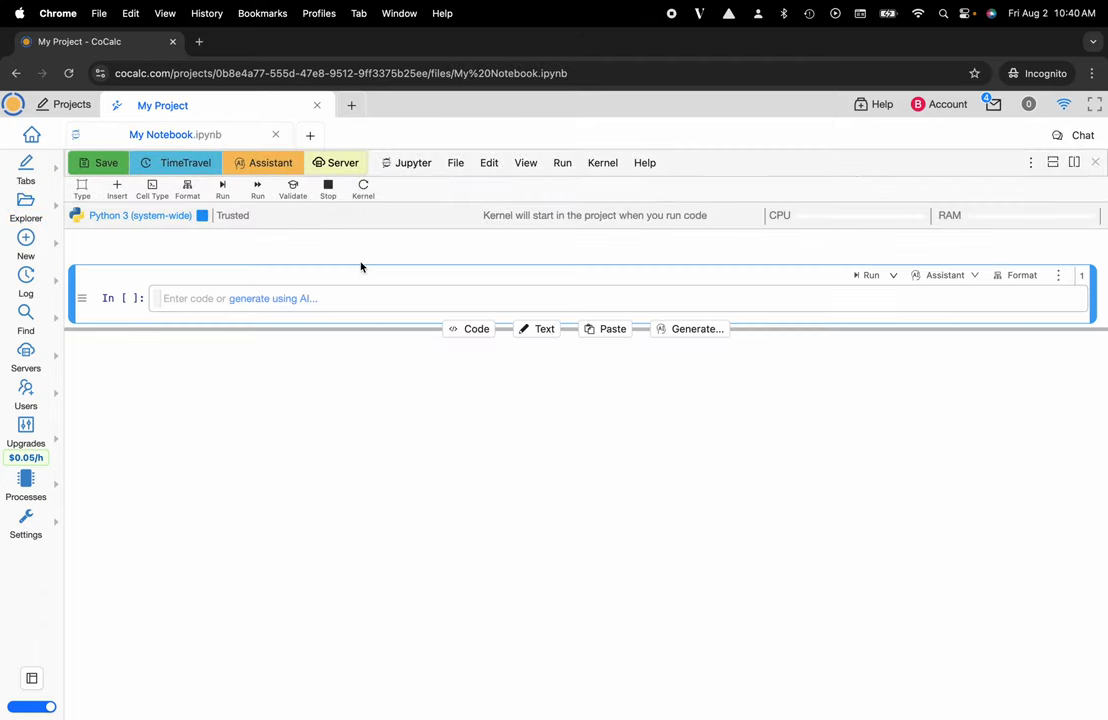
mouse_move(528, 230)
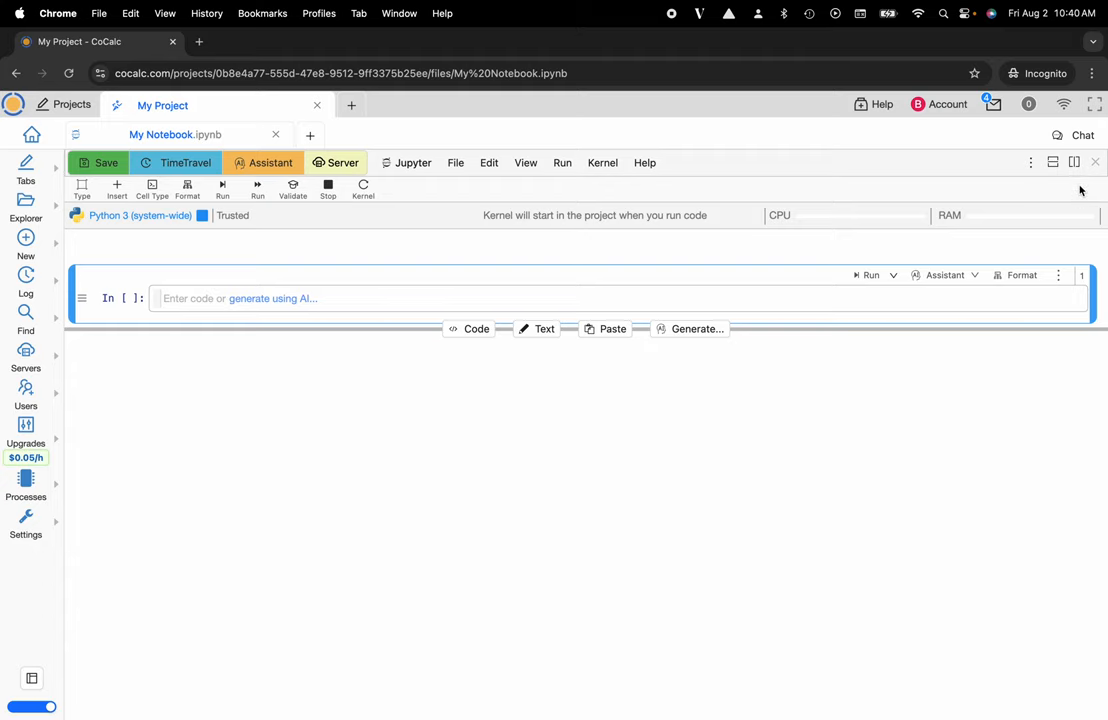
mouse_move(1074, 160)
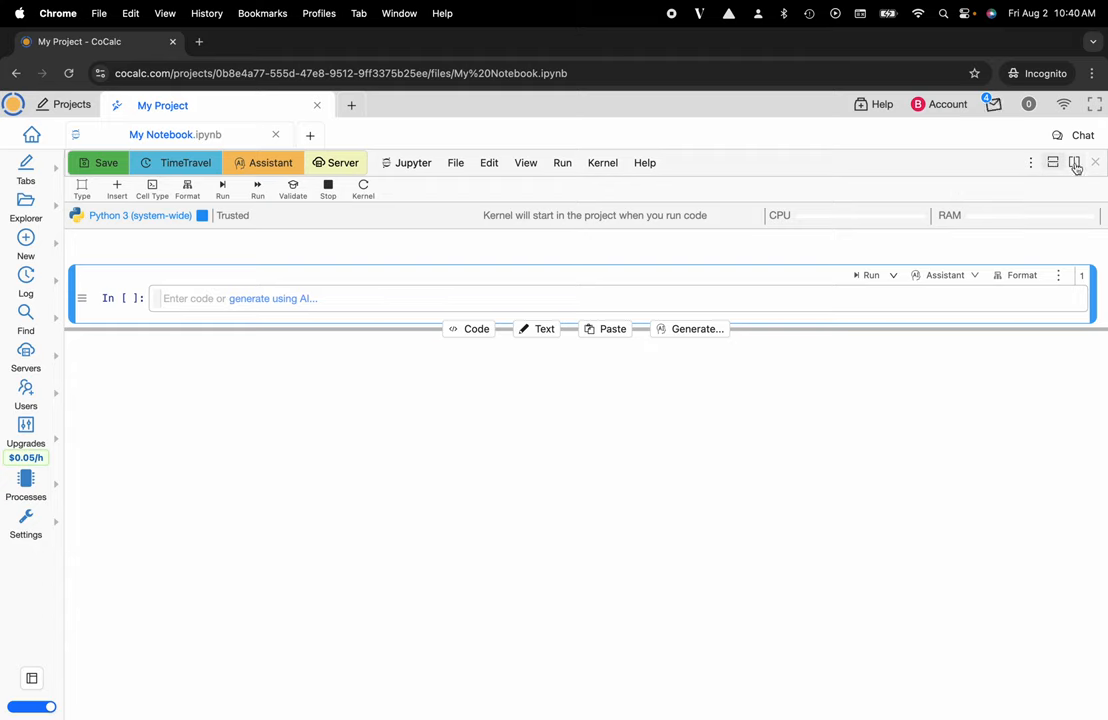
Split the notebook side by side, even the frame widths, and close the extra lower frame.
click(1052, 162)
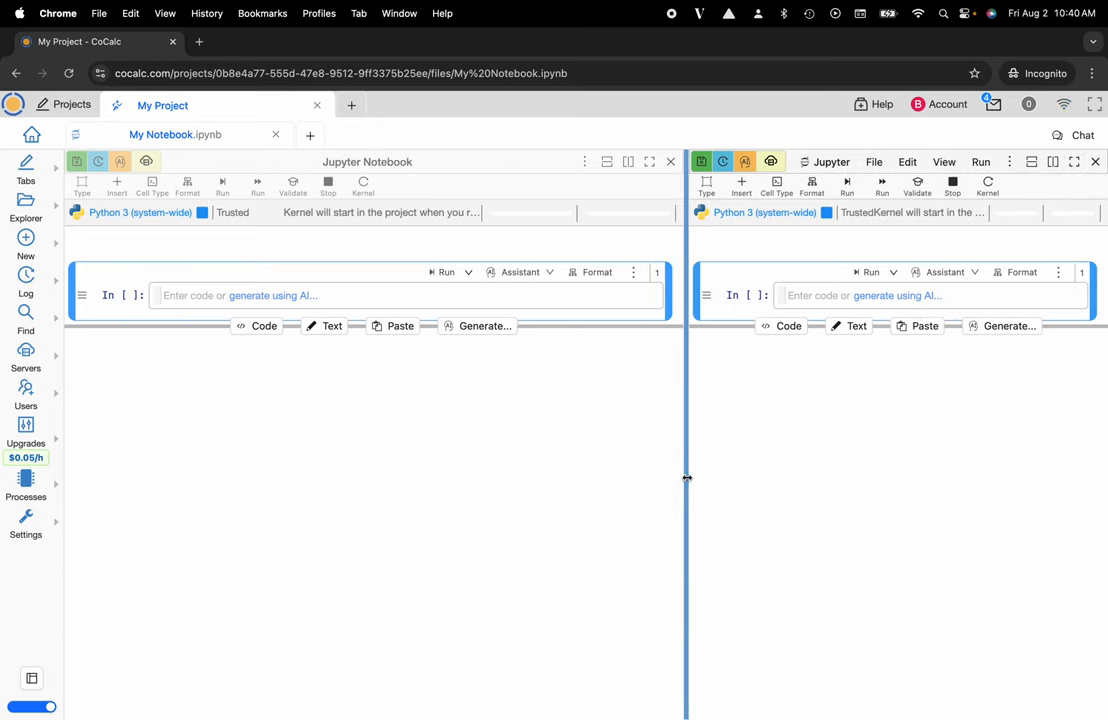
drag(686, 478, 512, 478)
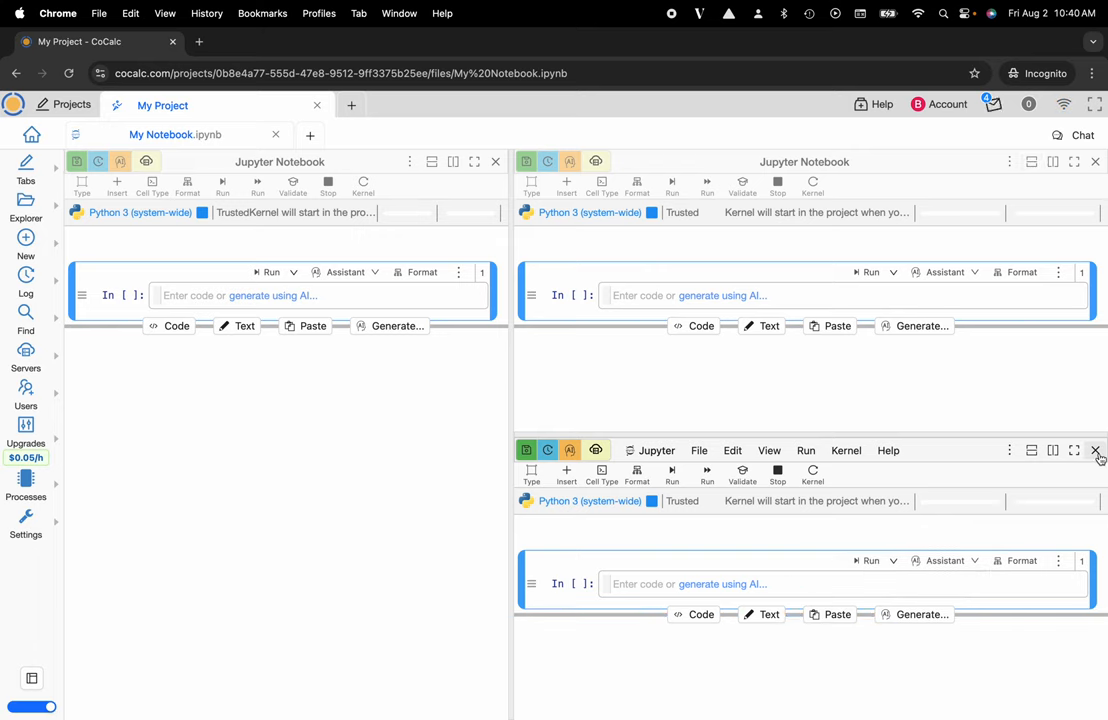
mouse_move(1096, 450)
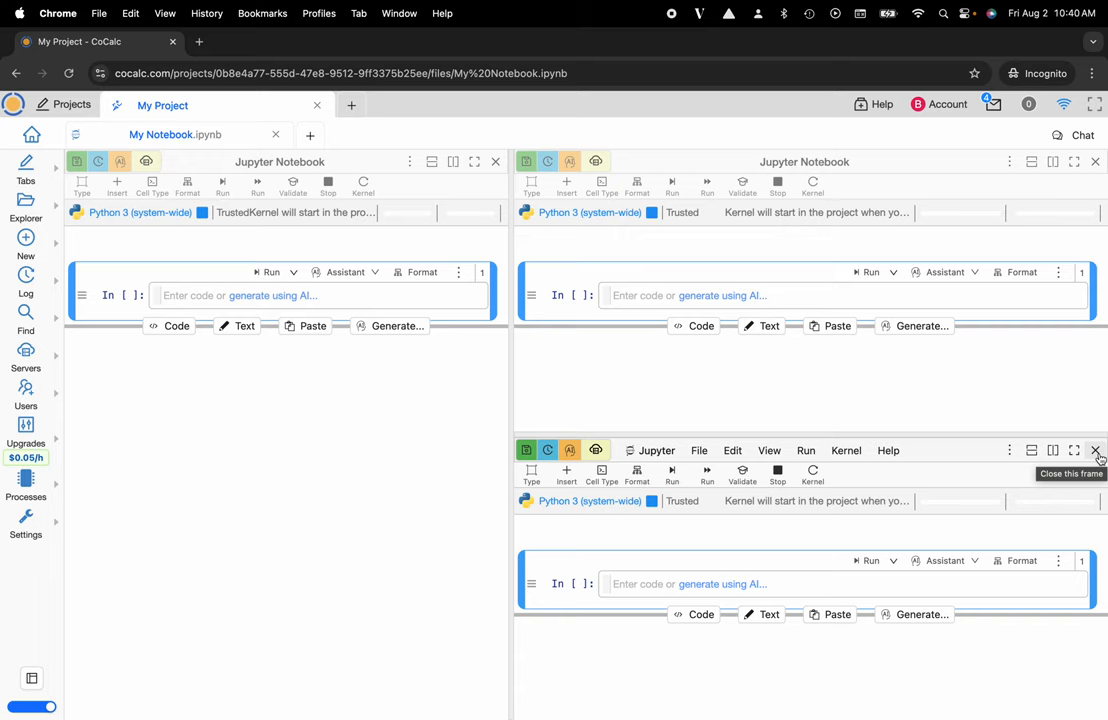
click(1096, 450)
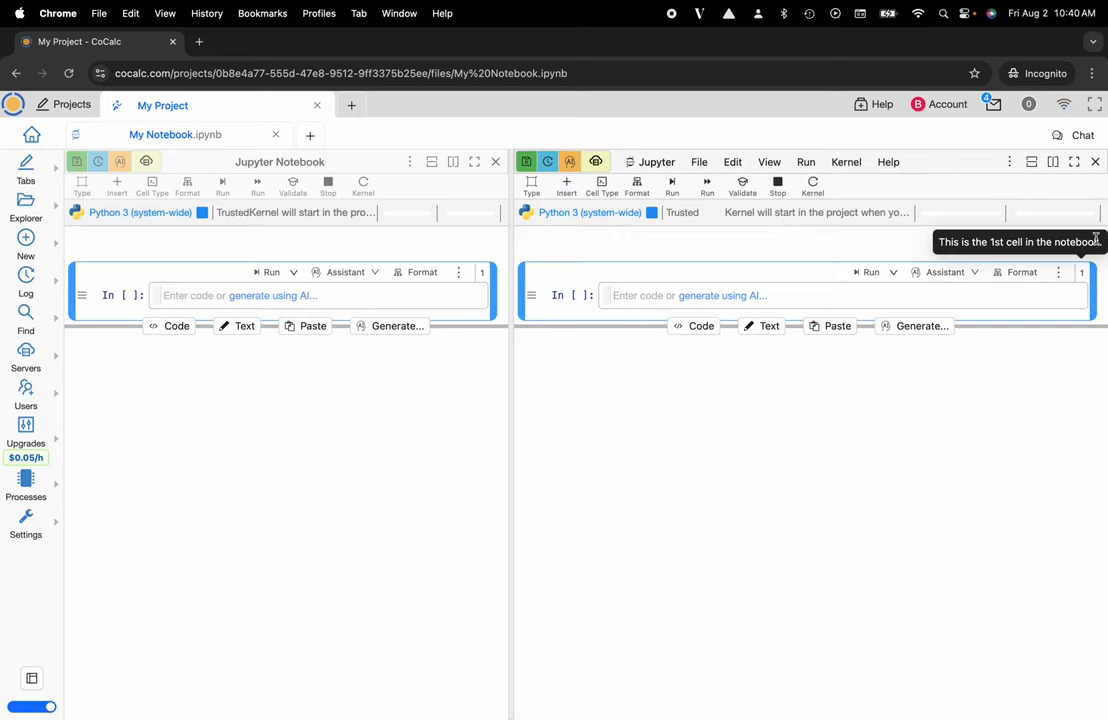